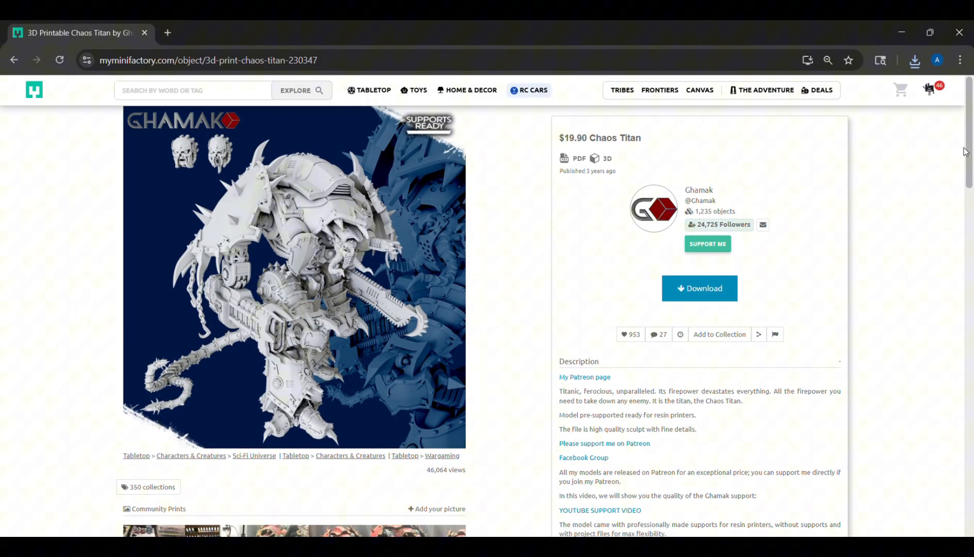
mouse_move(698, 190)
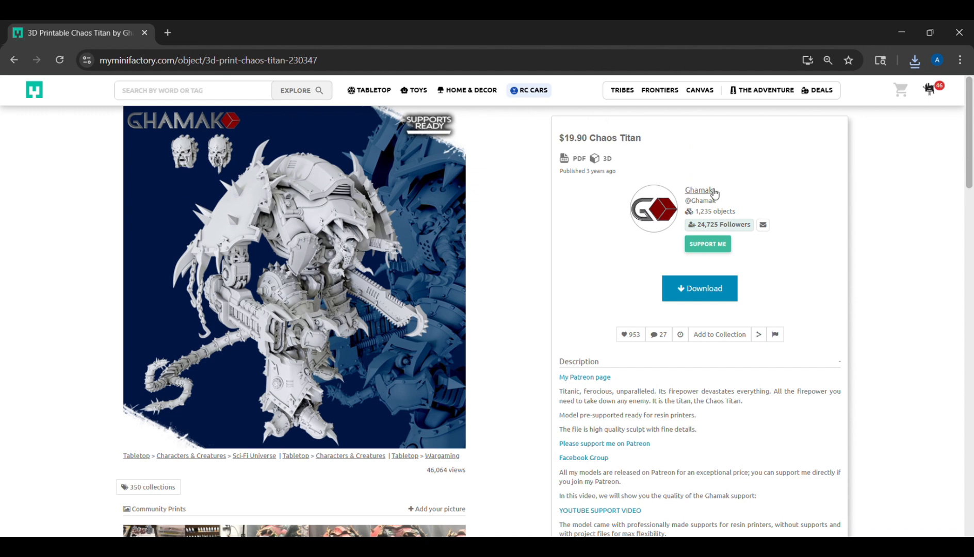
mouse_move(561, 150)
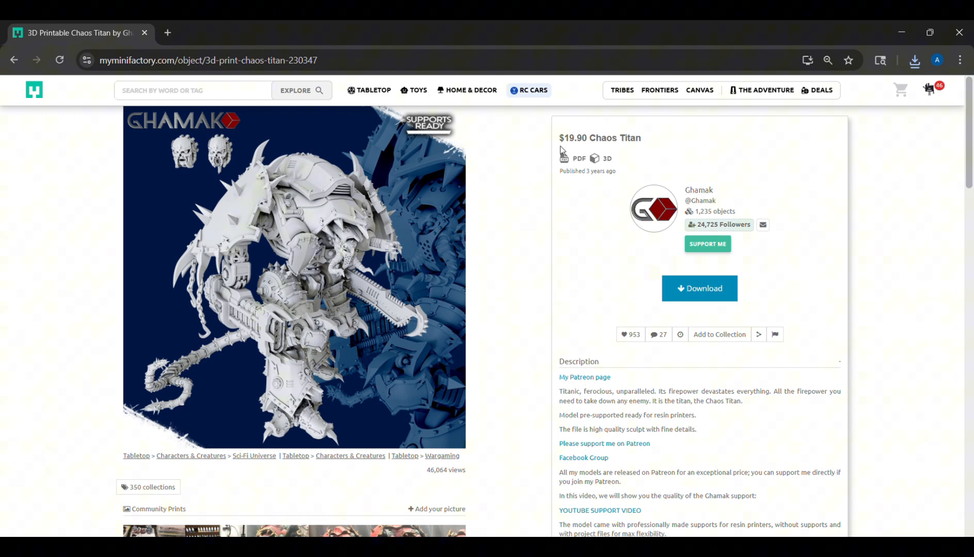
mouse_move(390, 278)
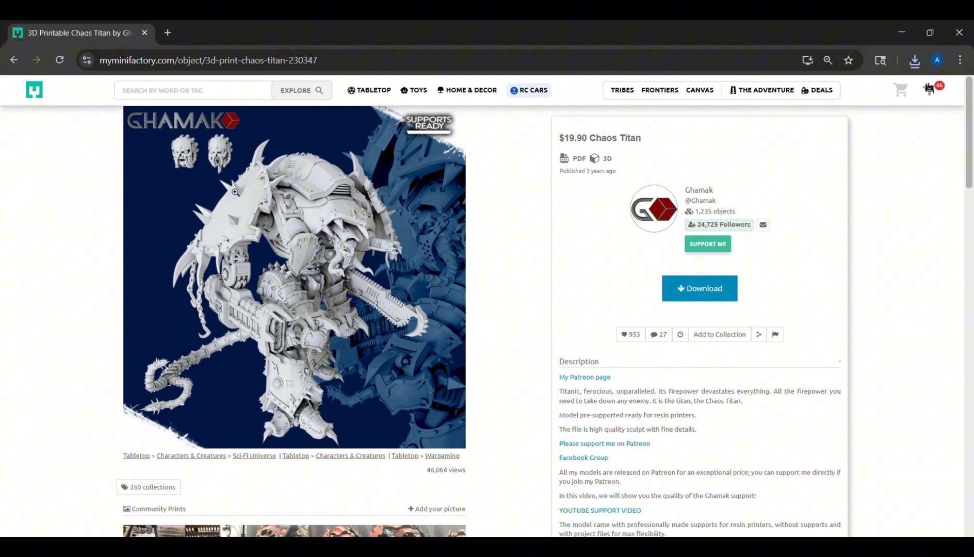
mouse_move(267, 207)
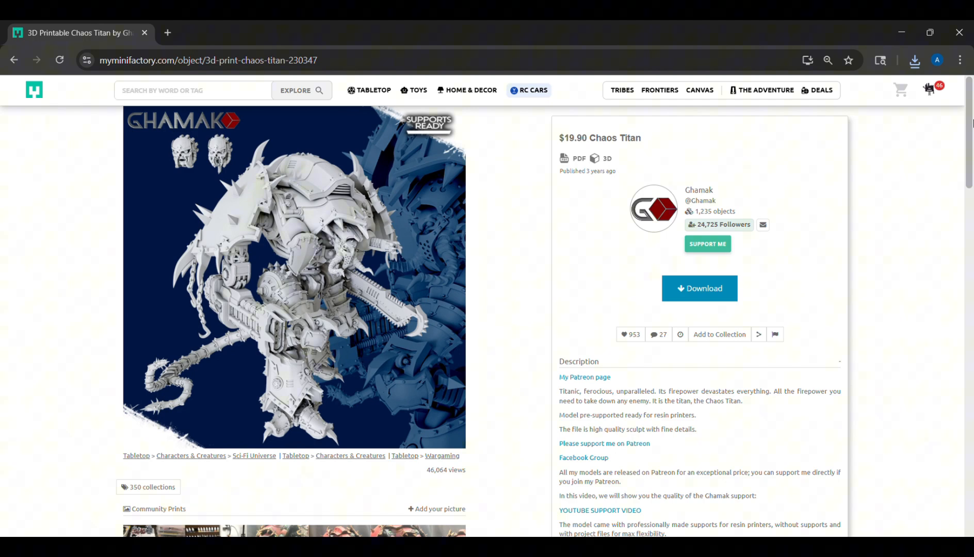
Browse the painted Chaos Titan community print photos, opening one and advancing to the next.
scroll(down, 3)
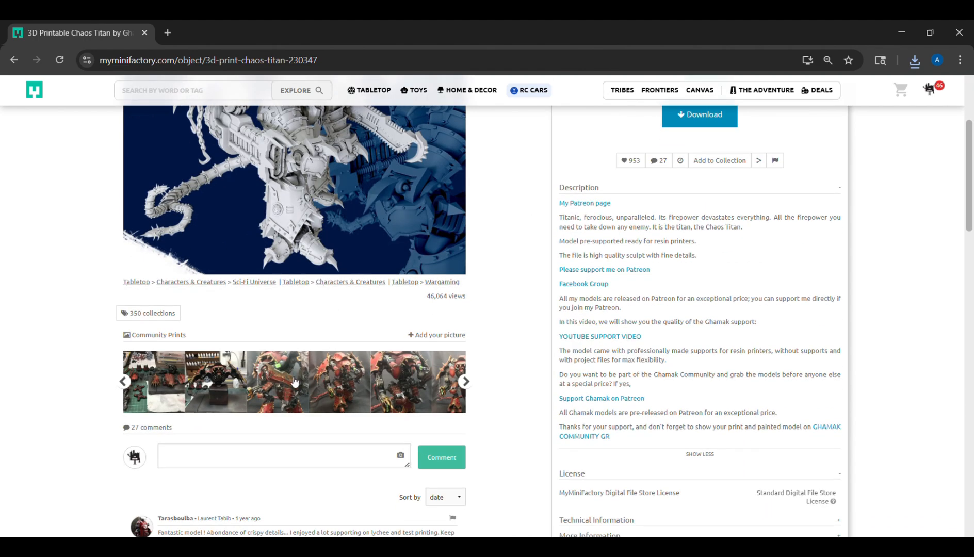
click(278, 381)
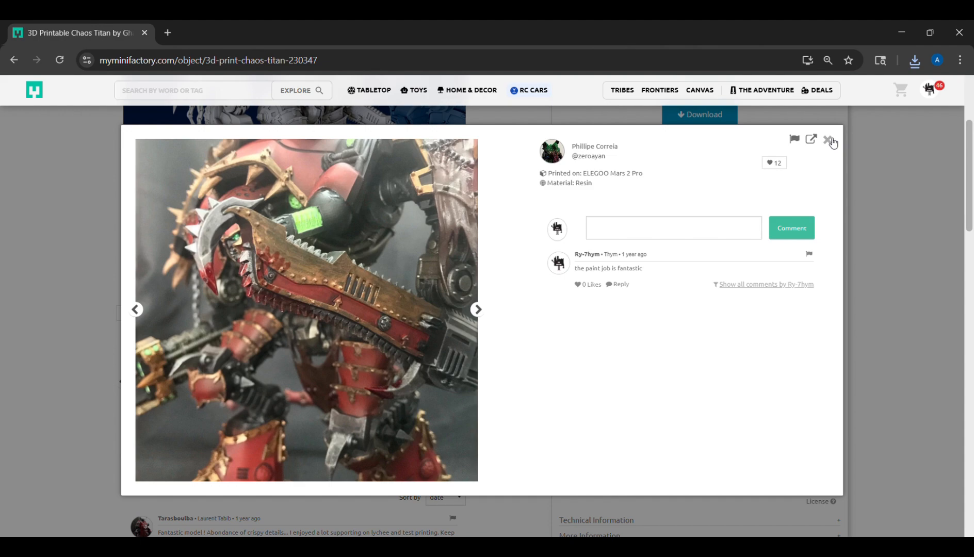
click(829, 140)
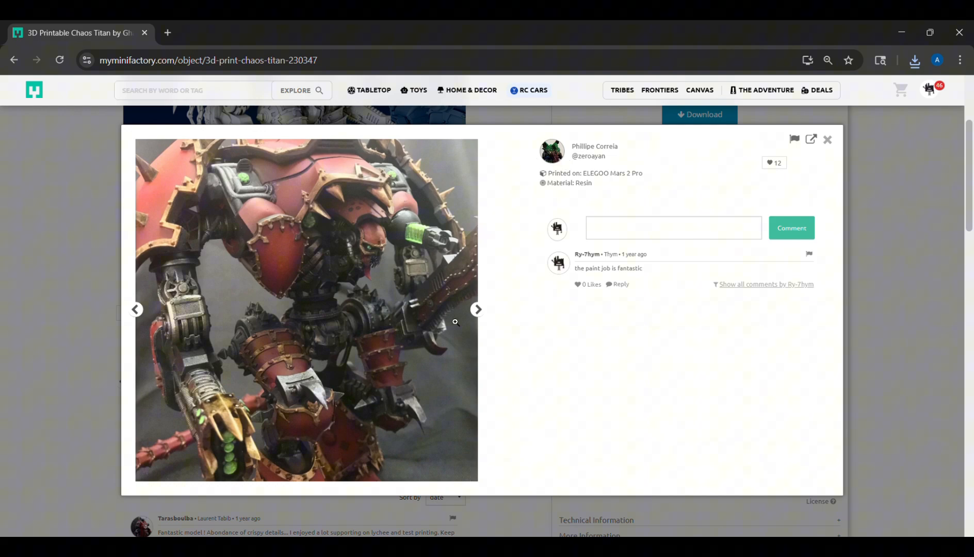
mouse_move(836, 143)
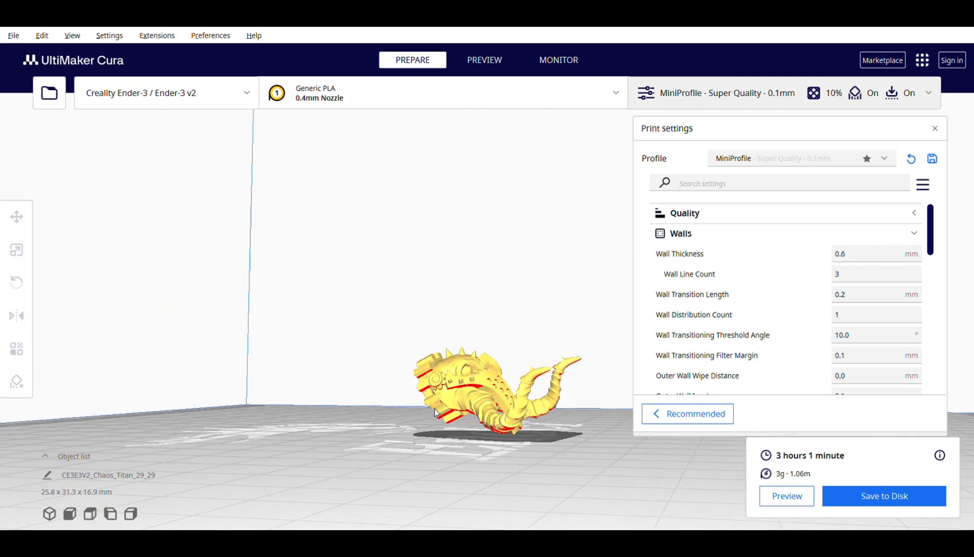
drag(435, 410, 491, 398)
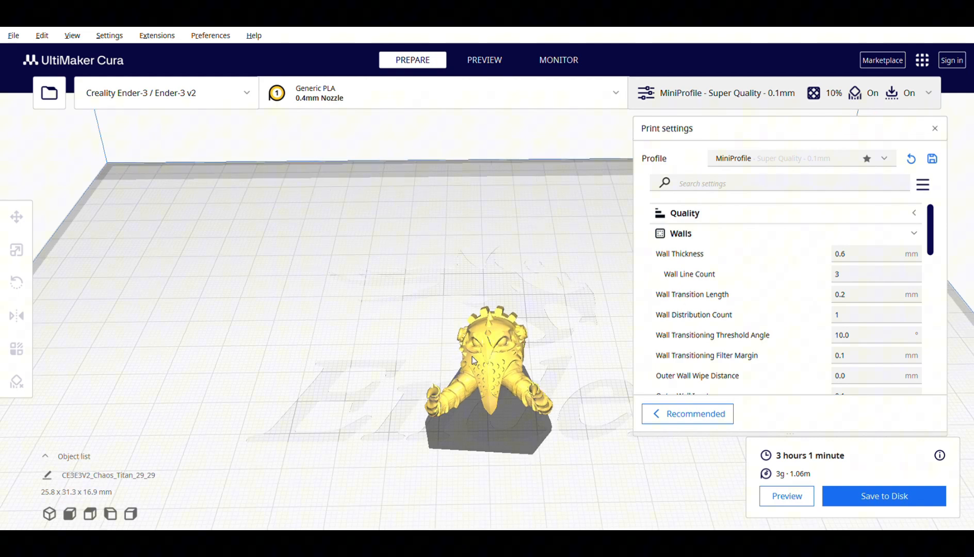
drag(473, 361, 516, 382)
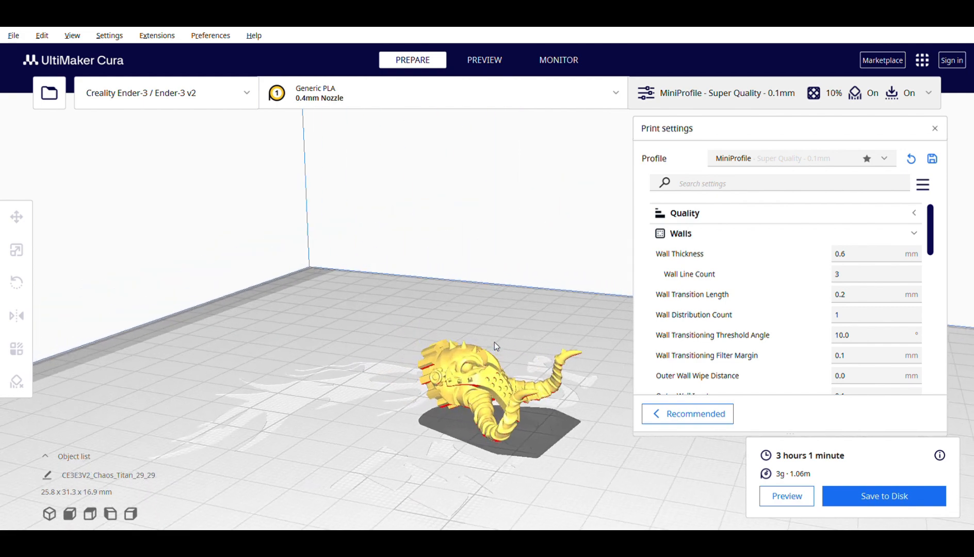
drag(497, 346, 497, 373)
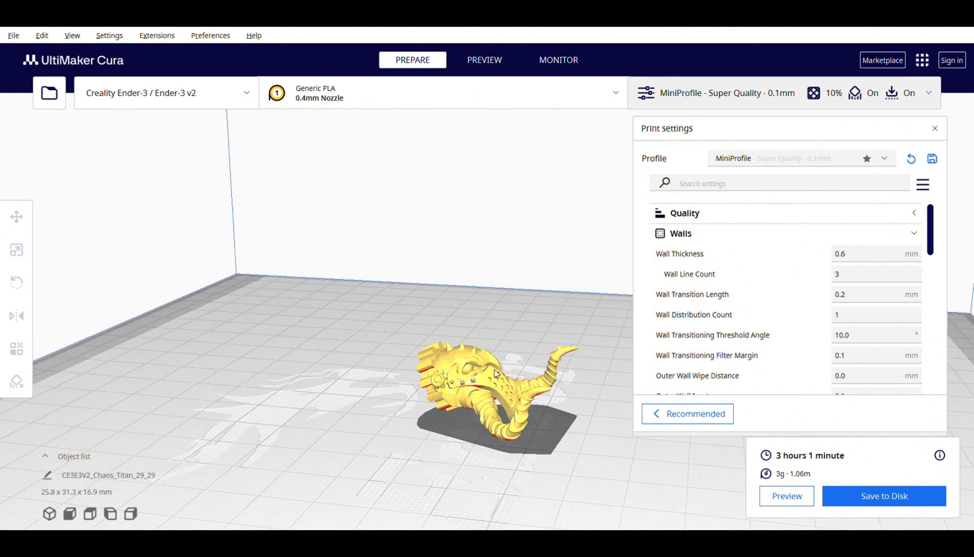
mouse_move(521, 415)
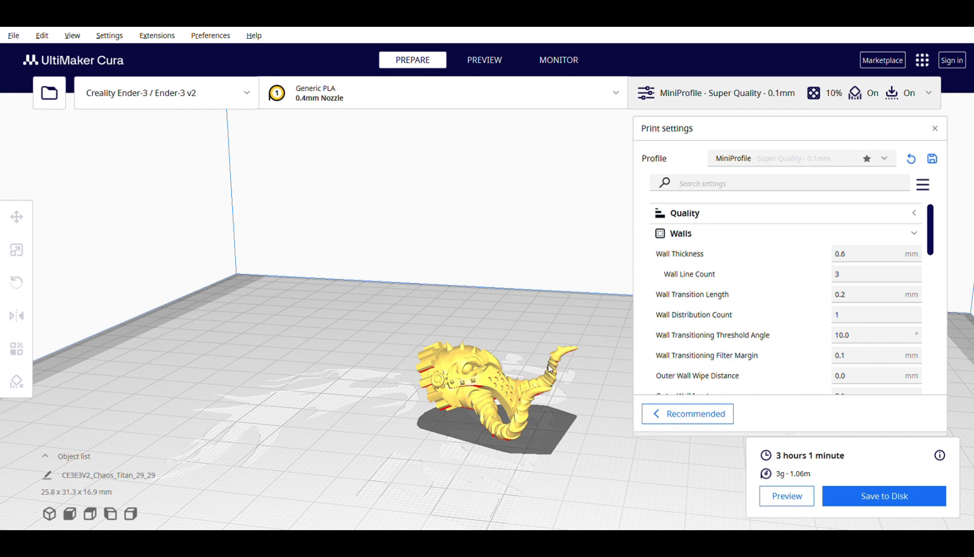
mouse_move(555, 346)
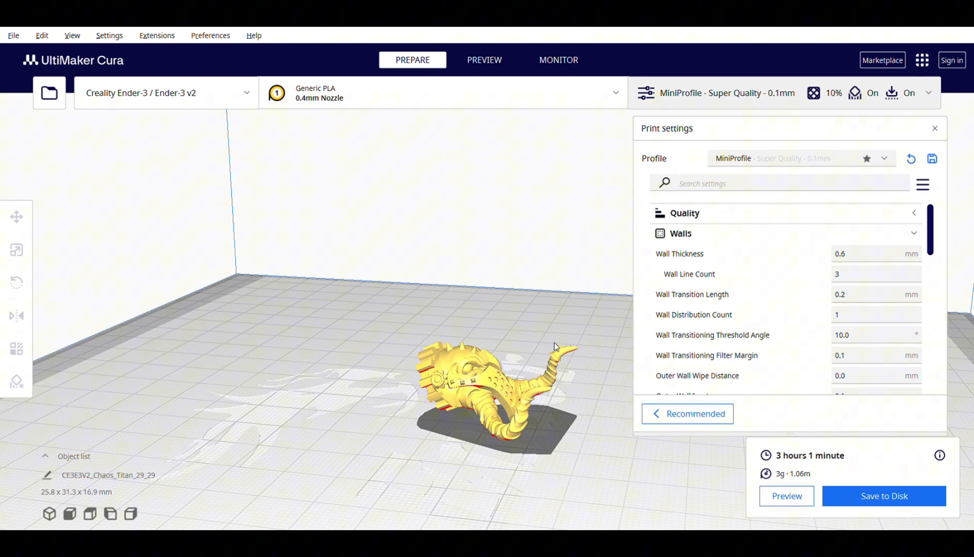
mouse_move(525, 387)
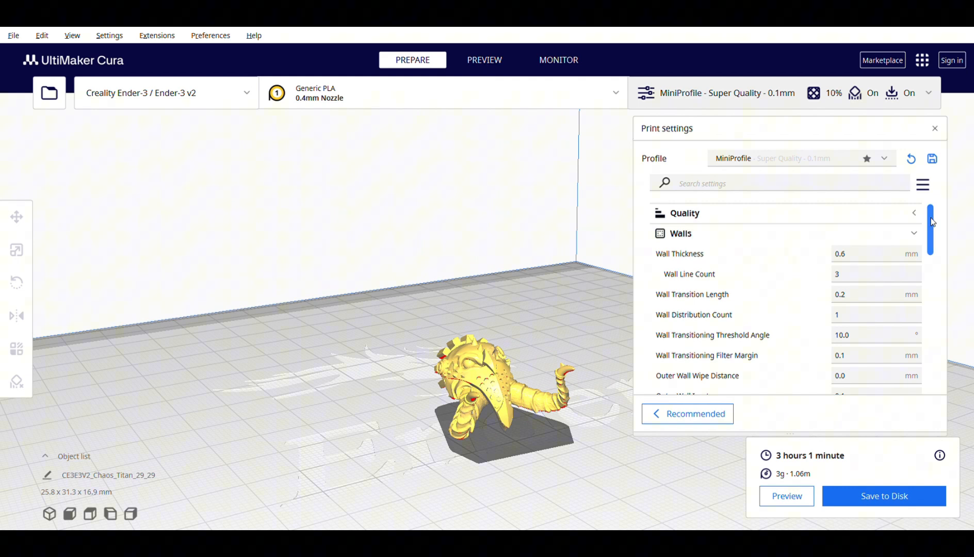
Scroll through the MiniProfile's Quality and Walls settings: 0.1 mm layers, 0.2 mm line width.
scroll(down, 3)
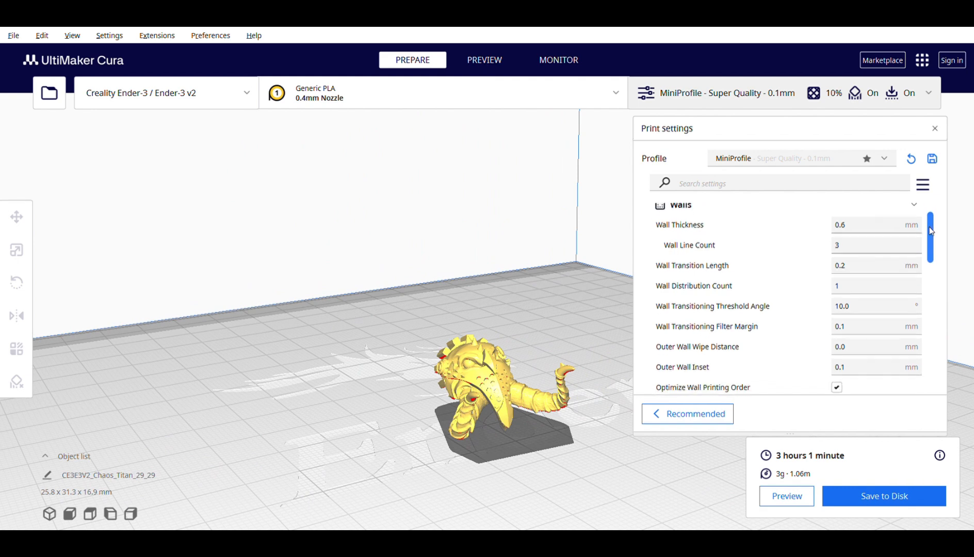
scroll(down, 3)
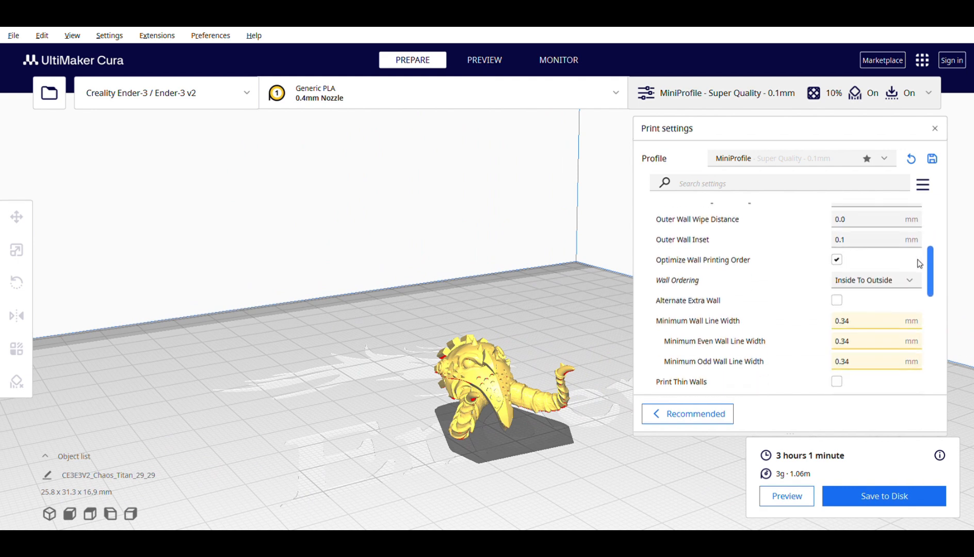
scroll(down, 3)
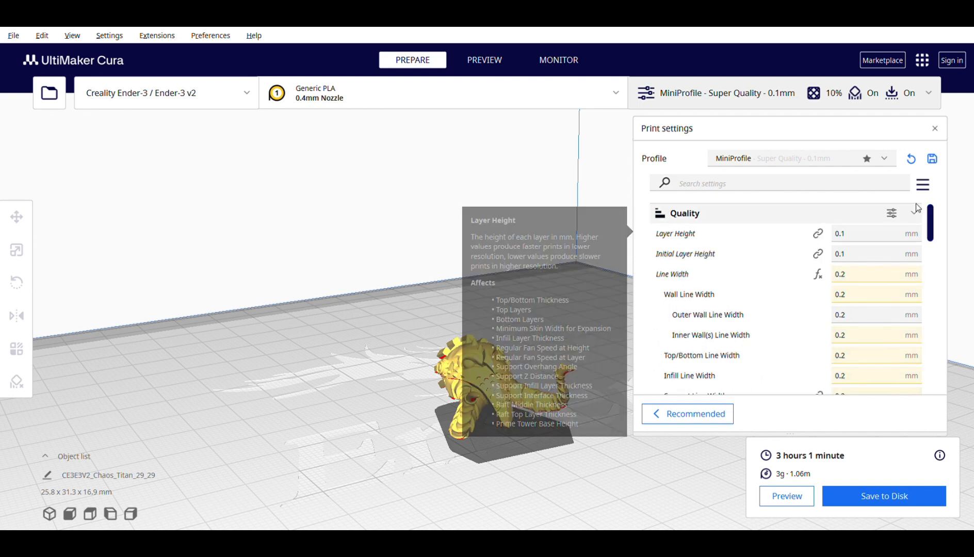
scroll(down, 3)
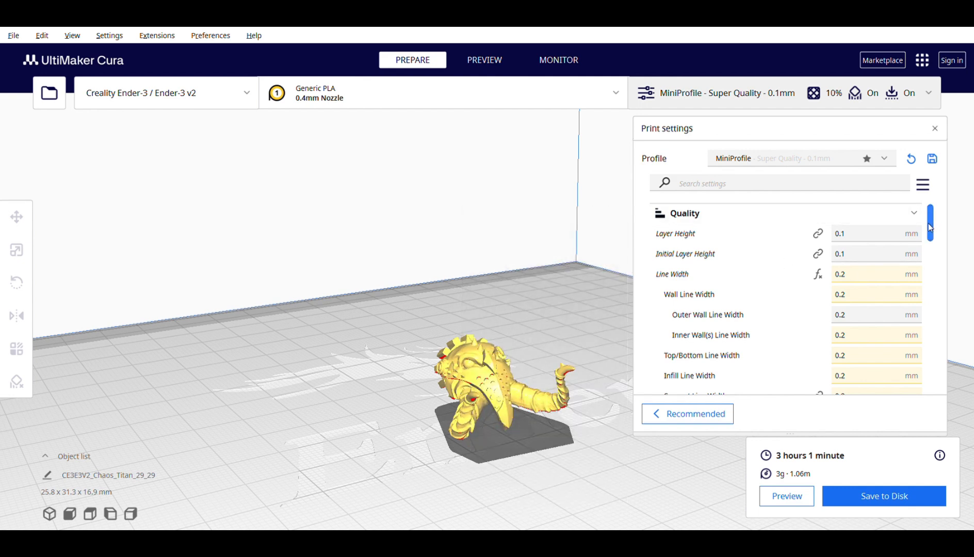
scroll(down, 3)
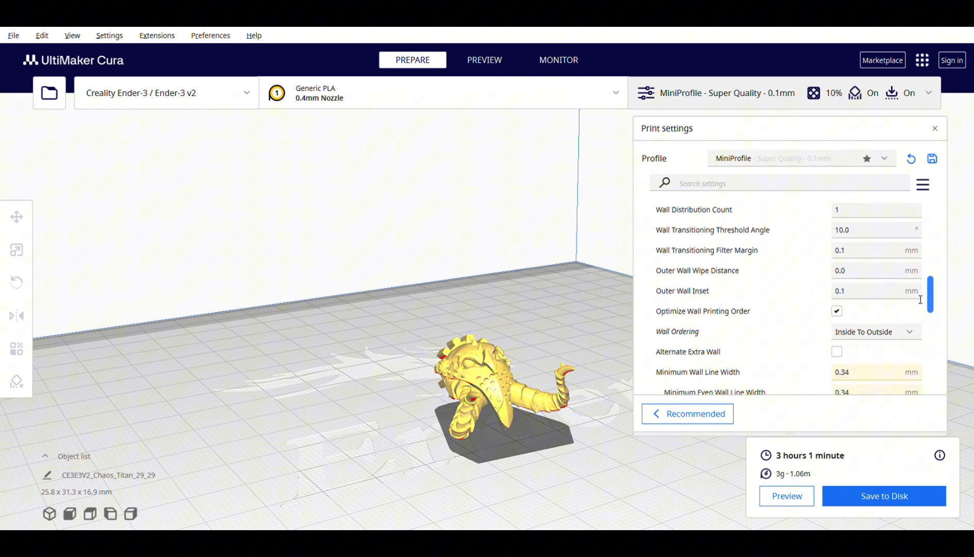
scroll(down, 3)
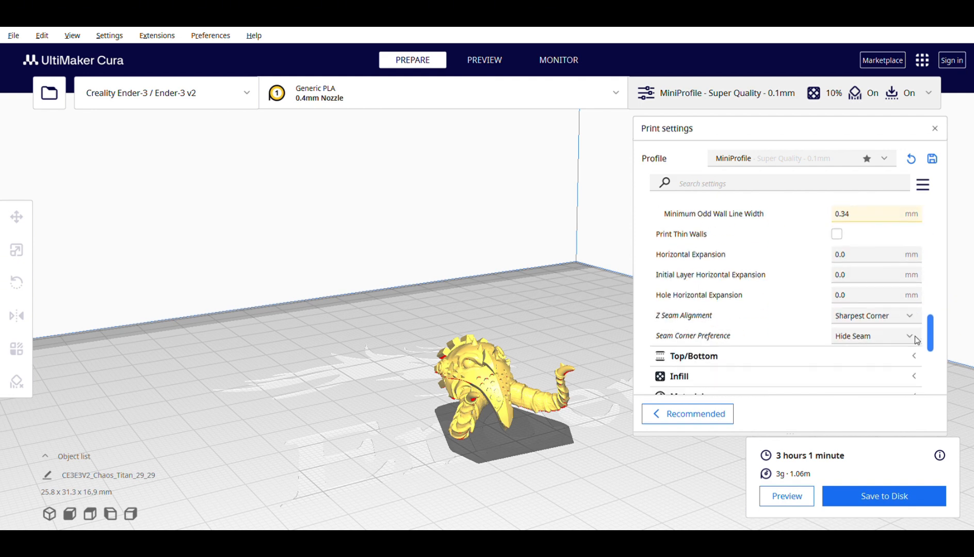
scroll(down, 3)
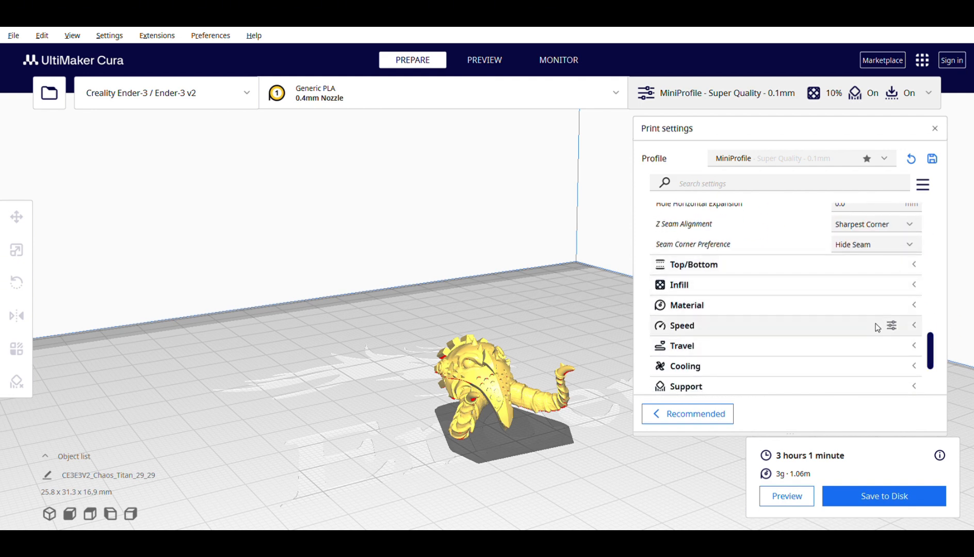
Review the MiniProfile speeds (39 mm/s print, 19.5 mm/s walls) and expand the Support category.
click(681, 326)
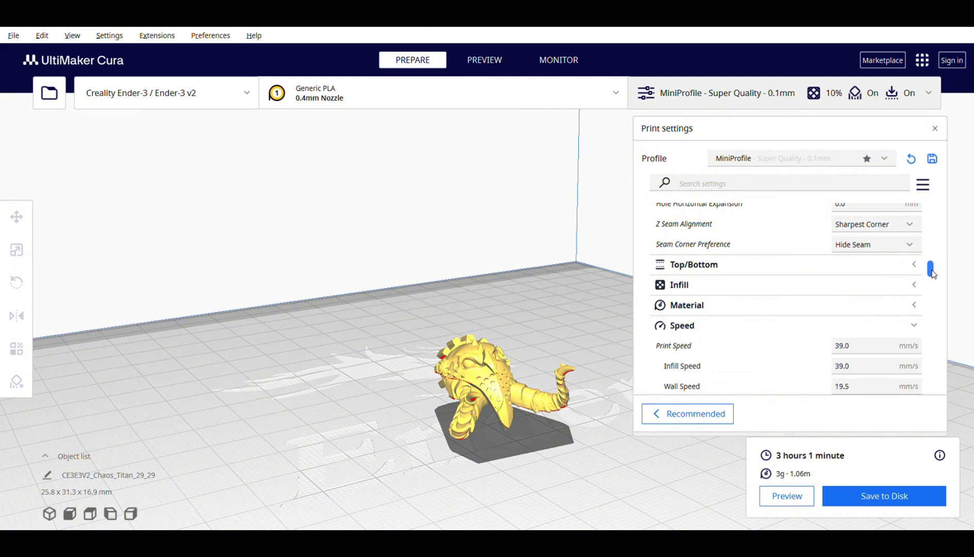
scroll(down, 3)
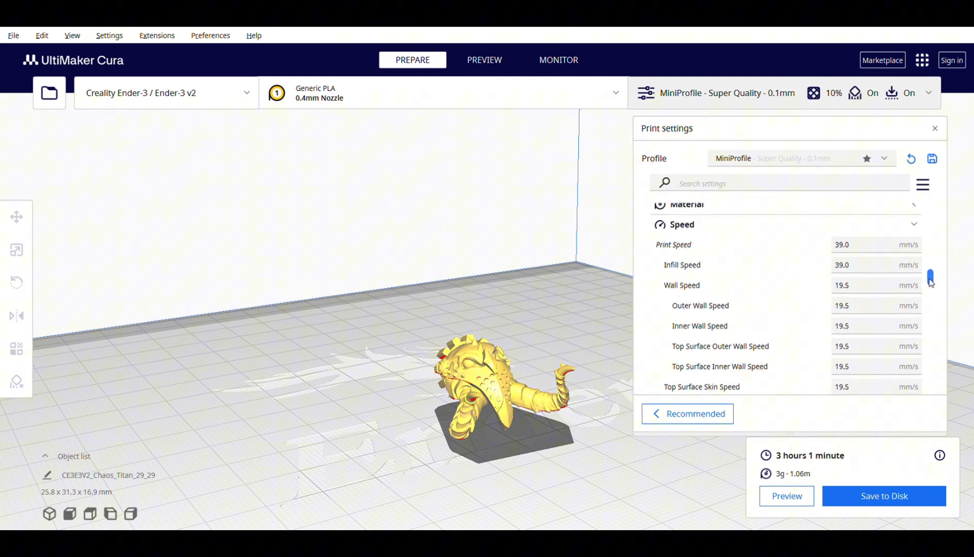
scroll(down, 3)
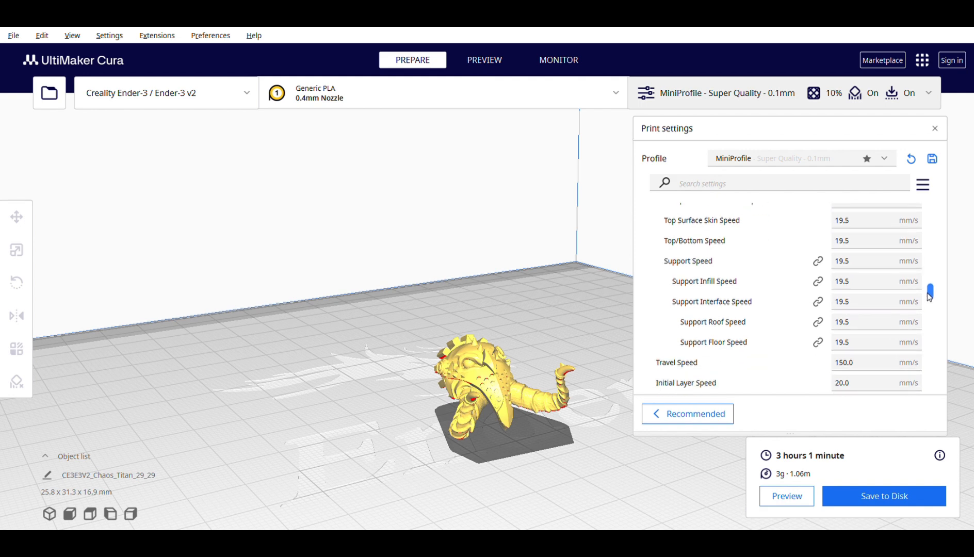
scroll(down, 3)
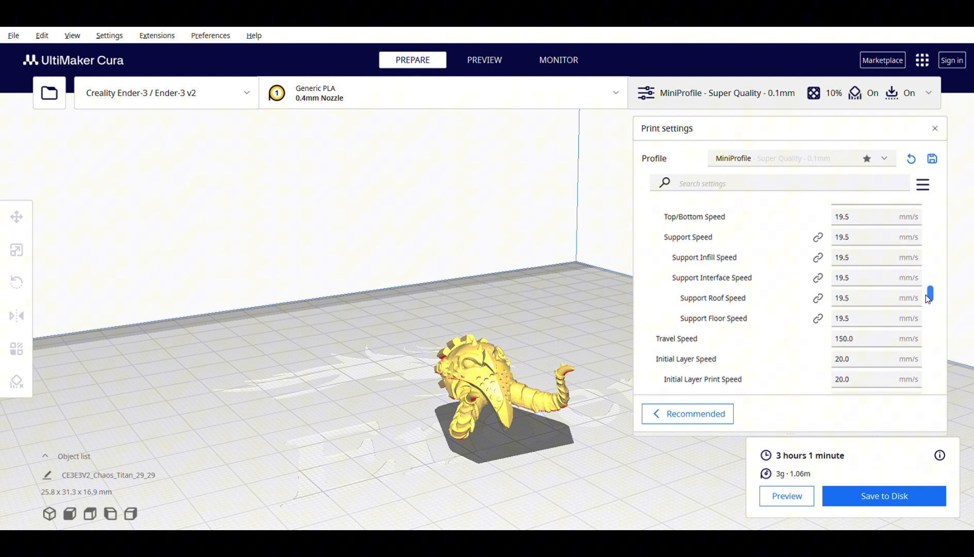
scroll(down, 3)
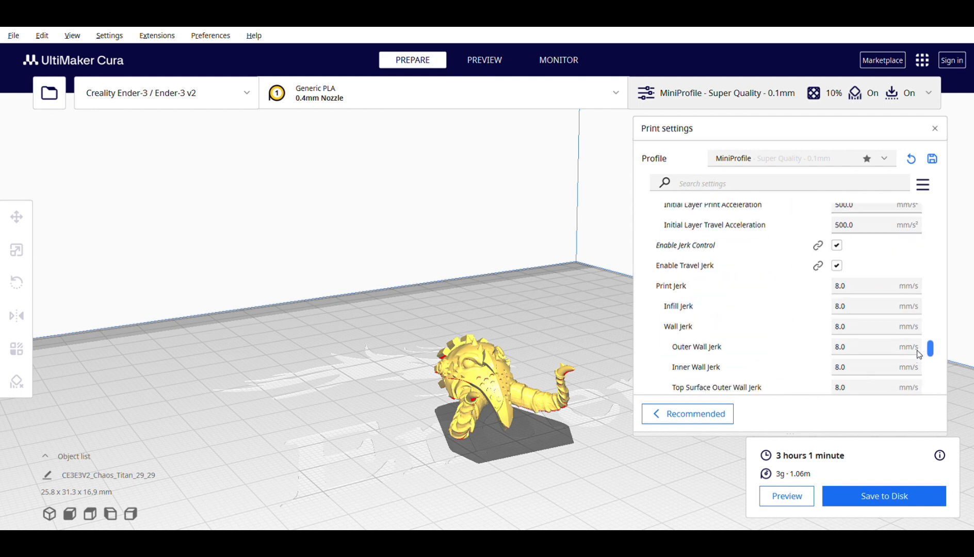
scroll(down, 3)
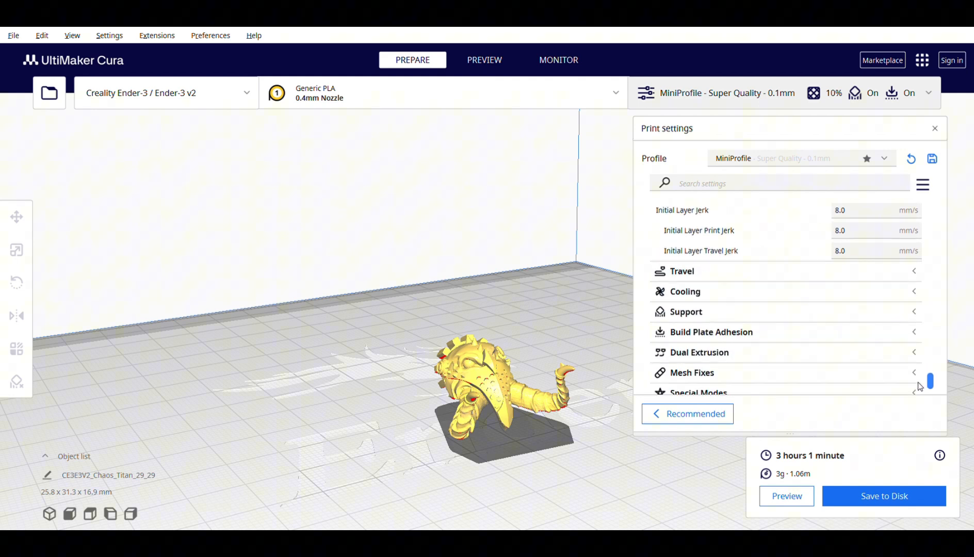
click(686, 312)
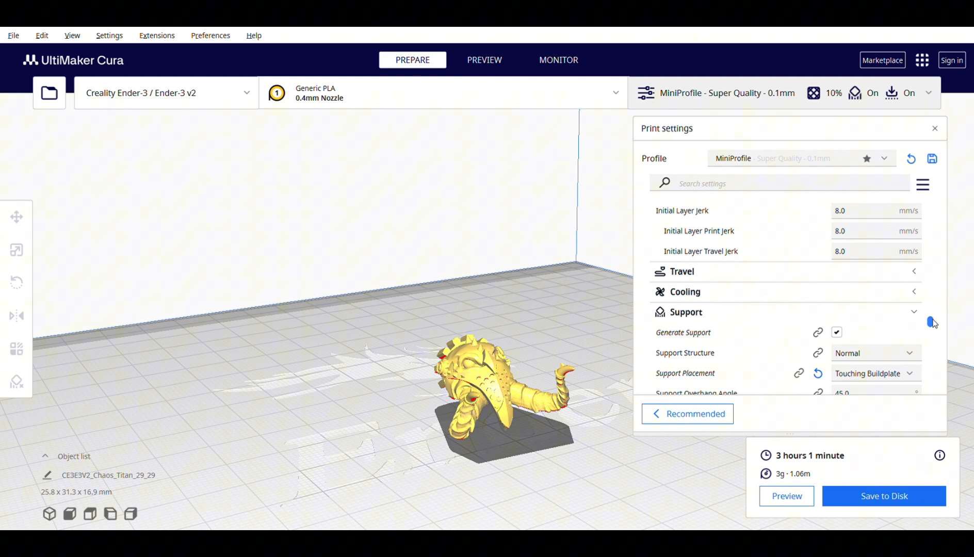
scroll(down, 3)
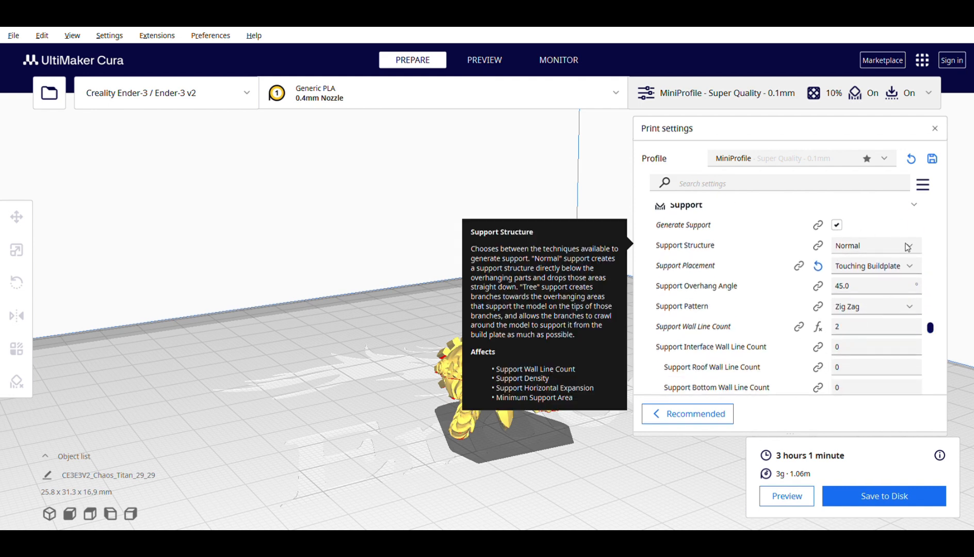
mouse_move(934, 223)
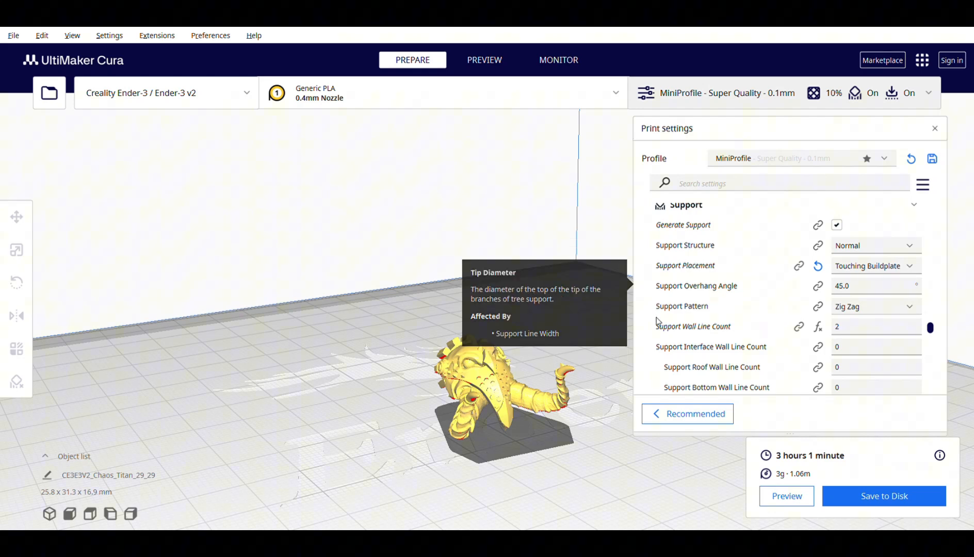
mouse_move(462, 397)
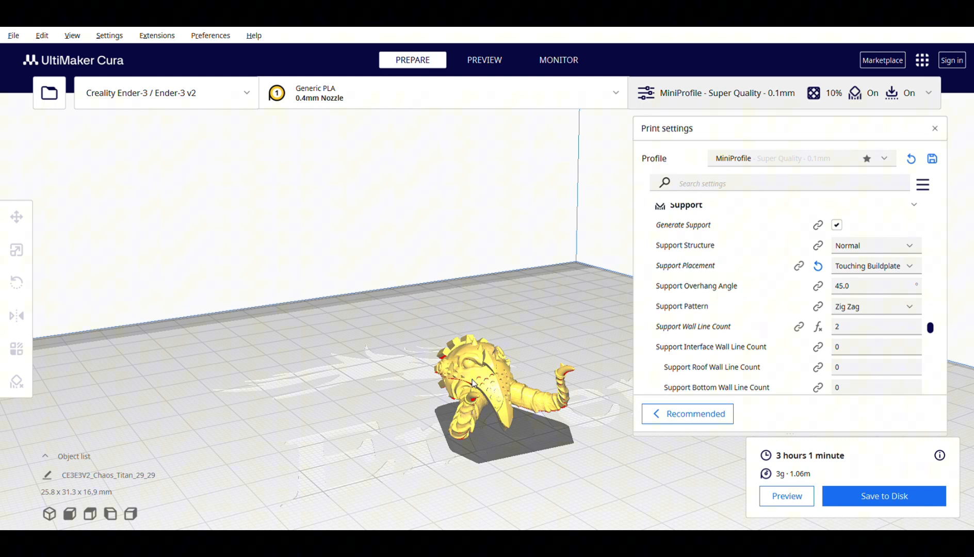
mouse_move(520, 394)
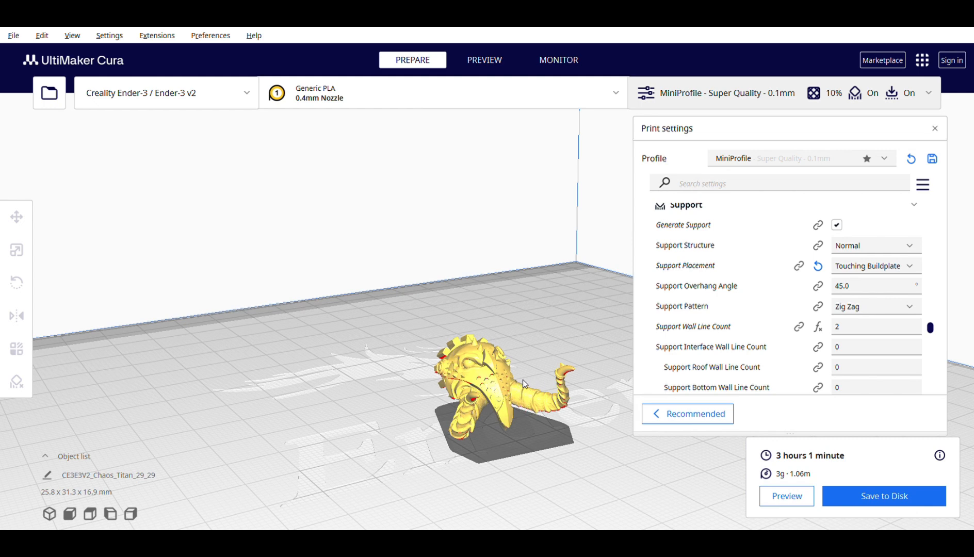
mouse_move(540, 380)
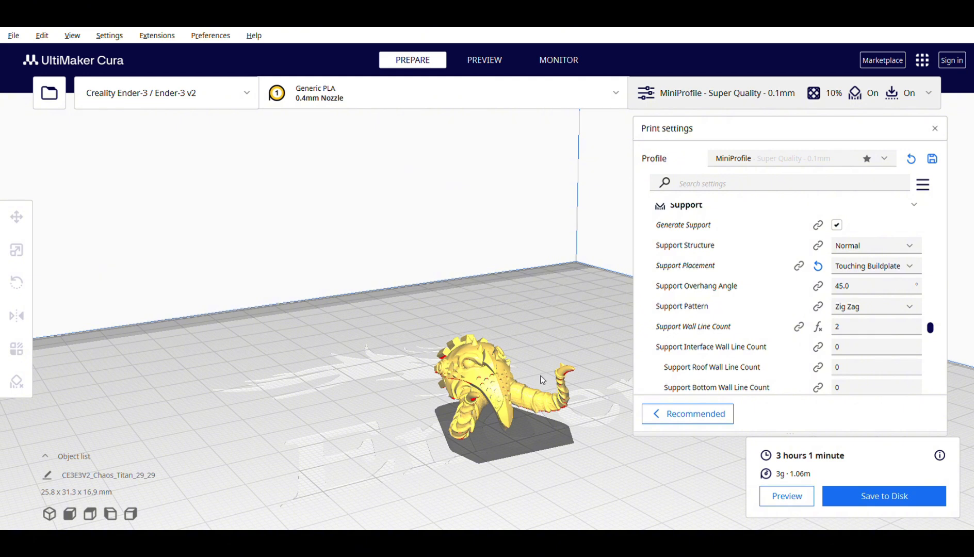
mouse_move(835, 332)
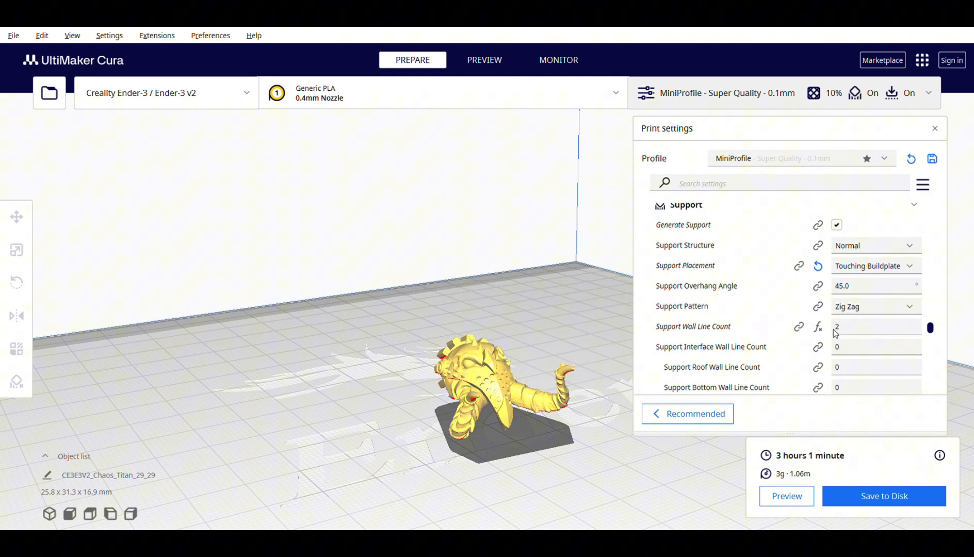
mouse_move(857, 328)
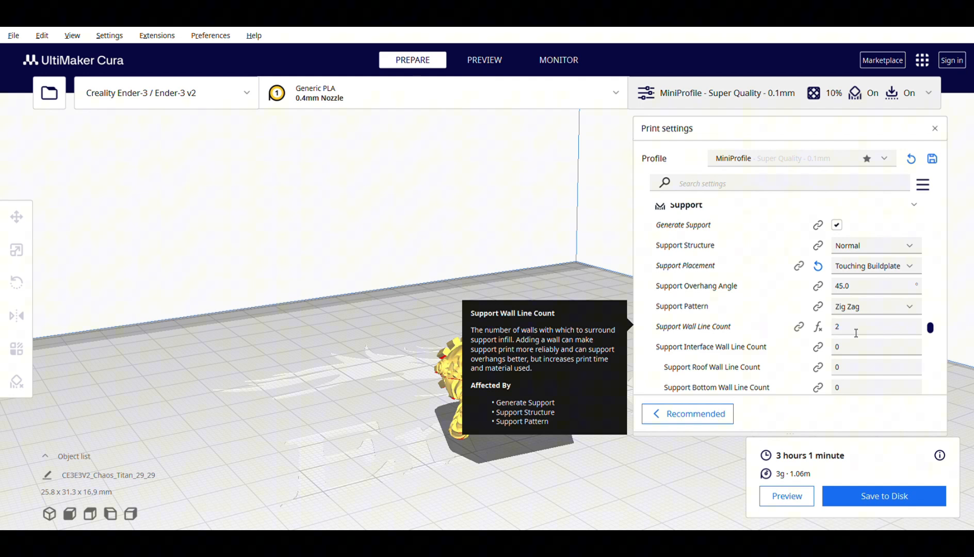
mouse_move(700, 333)
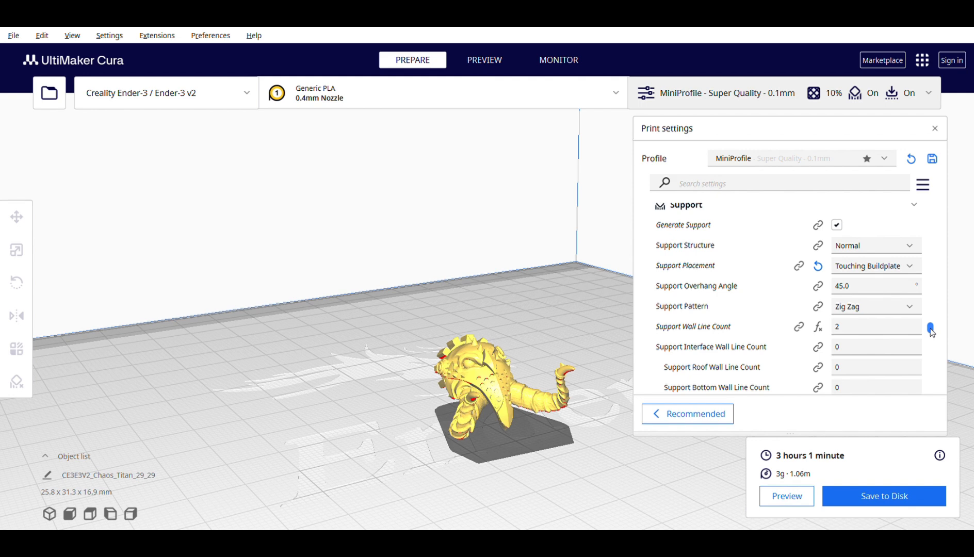
scroll(down, 3)
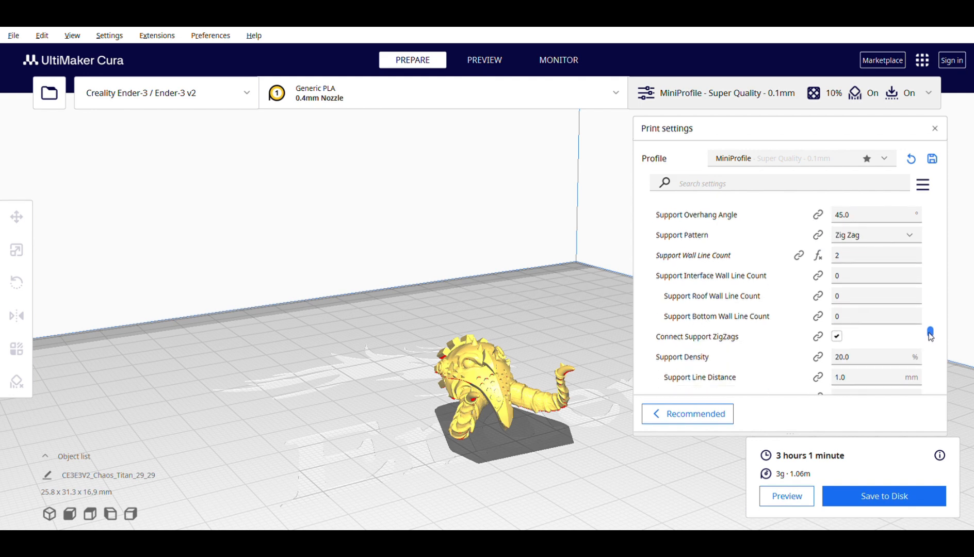
scroll(down, 3)
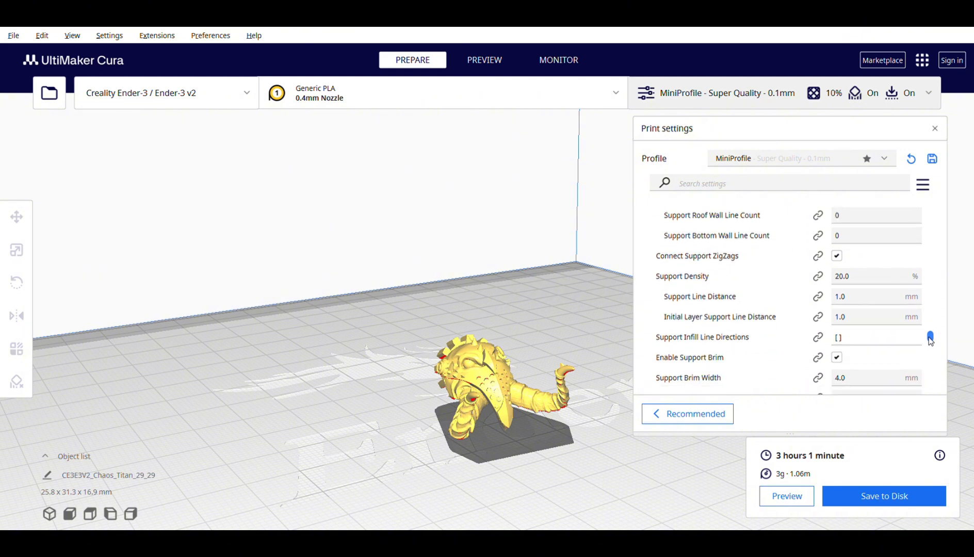
scroll(down, 3)
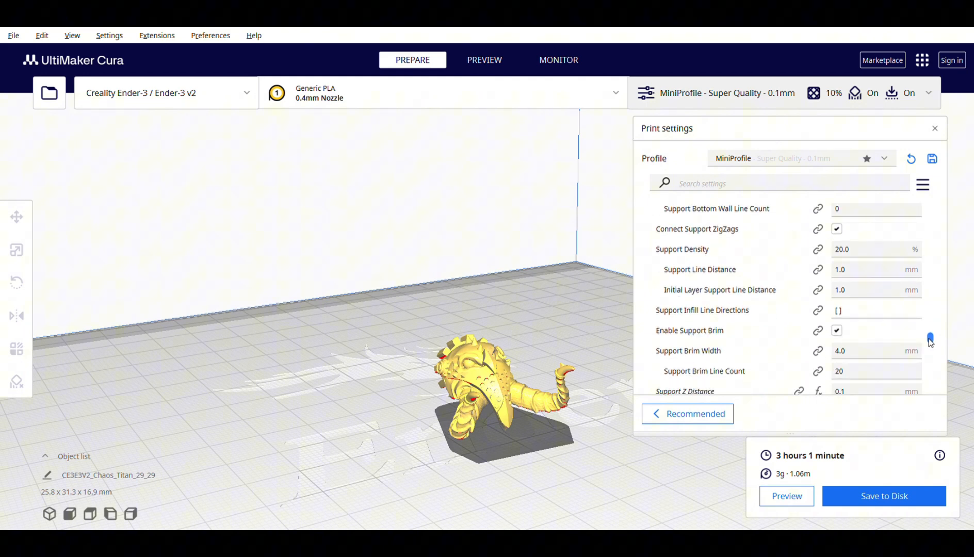
mouse_move(858, 269)
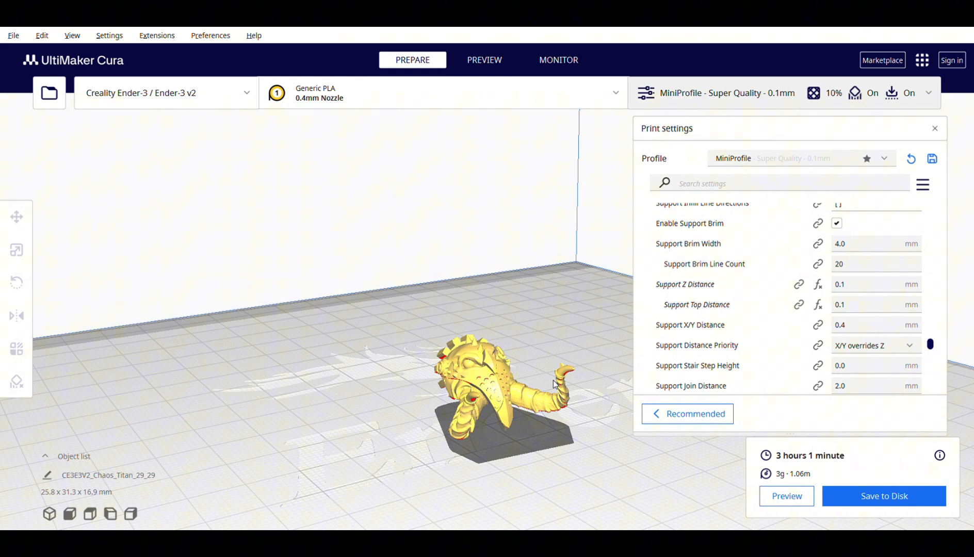
mouse_move(697, 304)
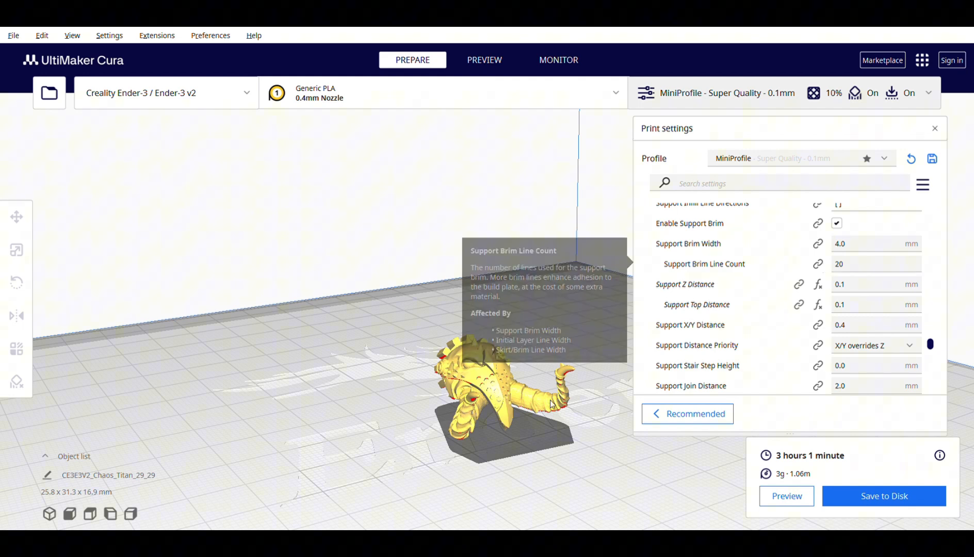
mouse_move(496, 432)
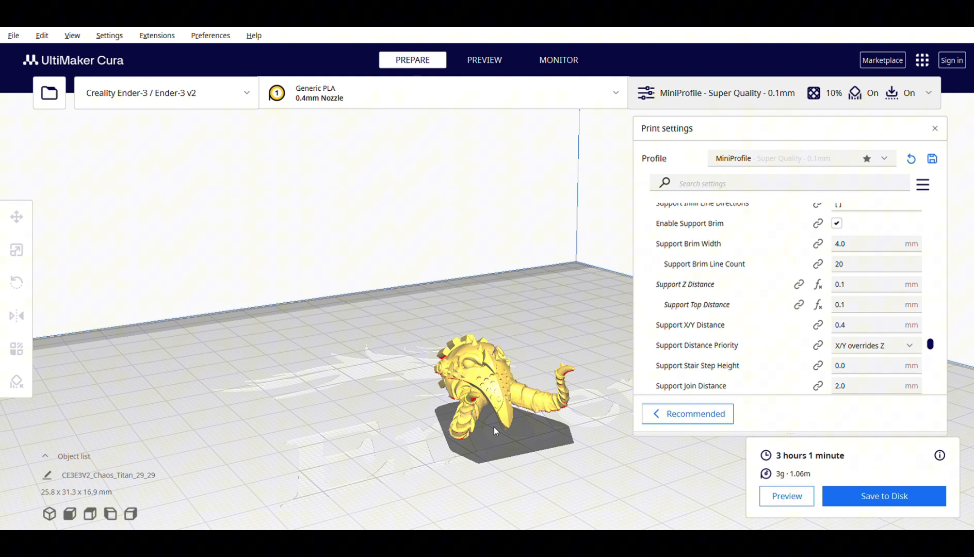
mouse_move(521, 427)
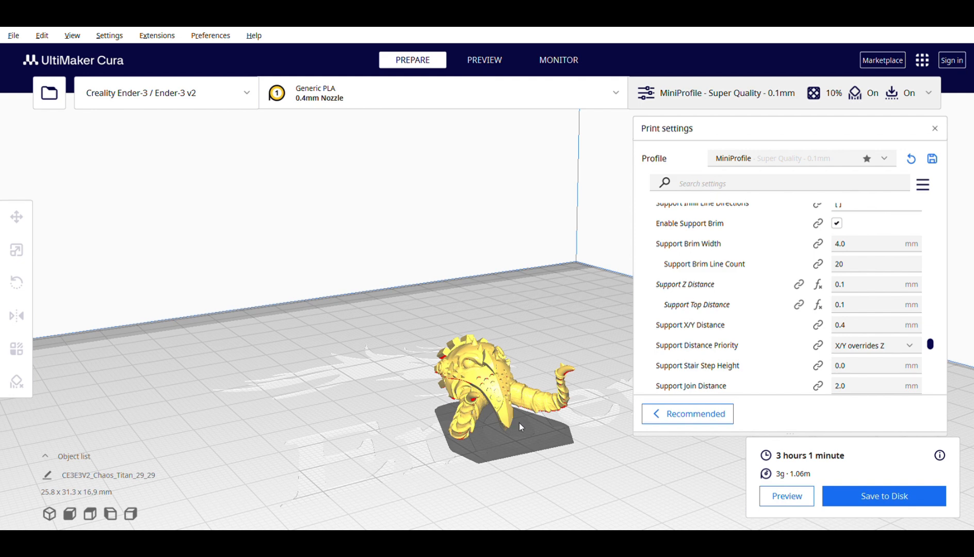
mouse_move(819, 305)
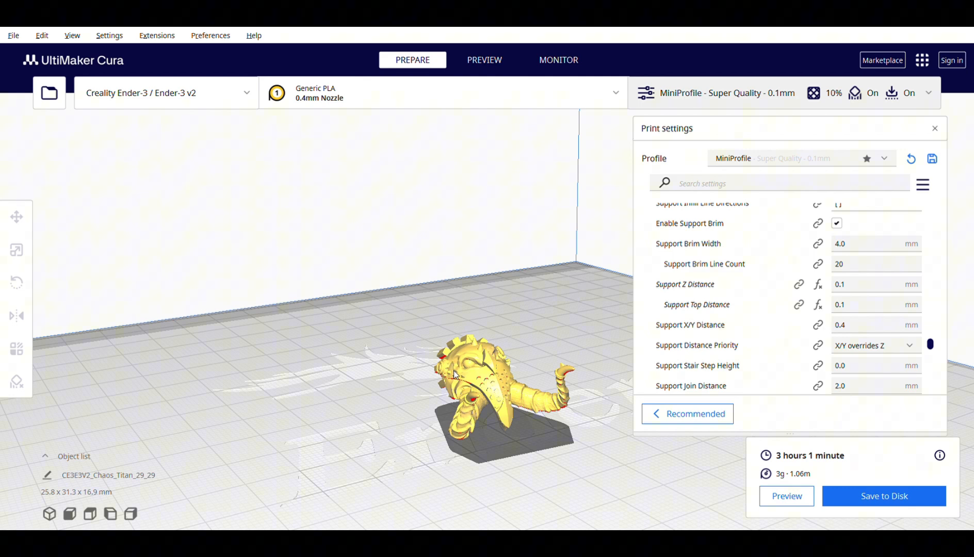
mouse_move(690, 324)
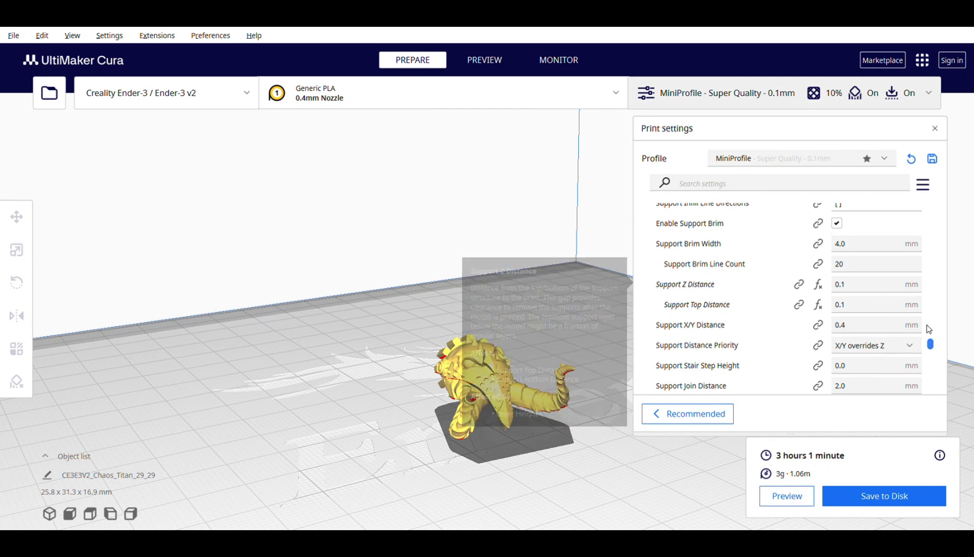
mouse_move(931, 345)
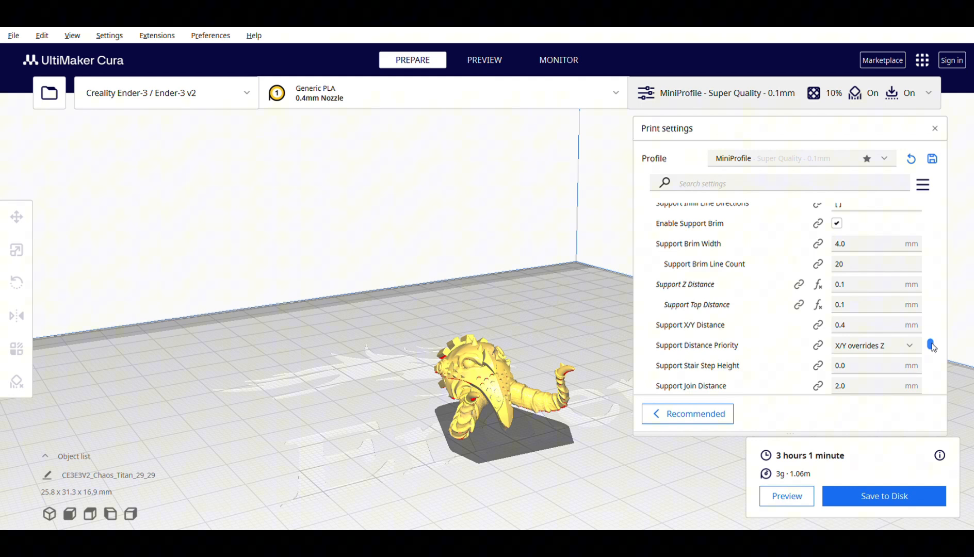
scroll(down, 3)
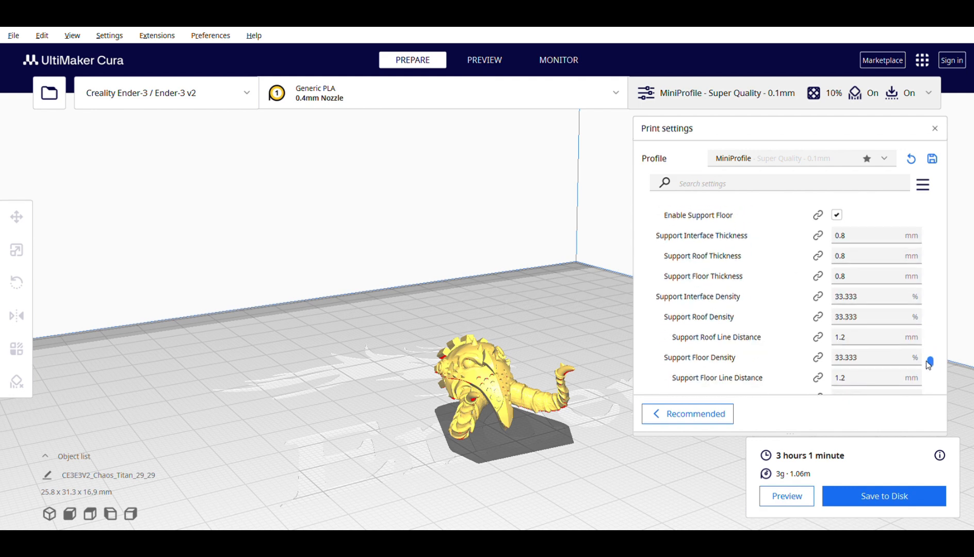
scroll(down, 3)
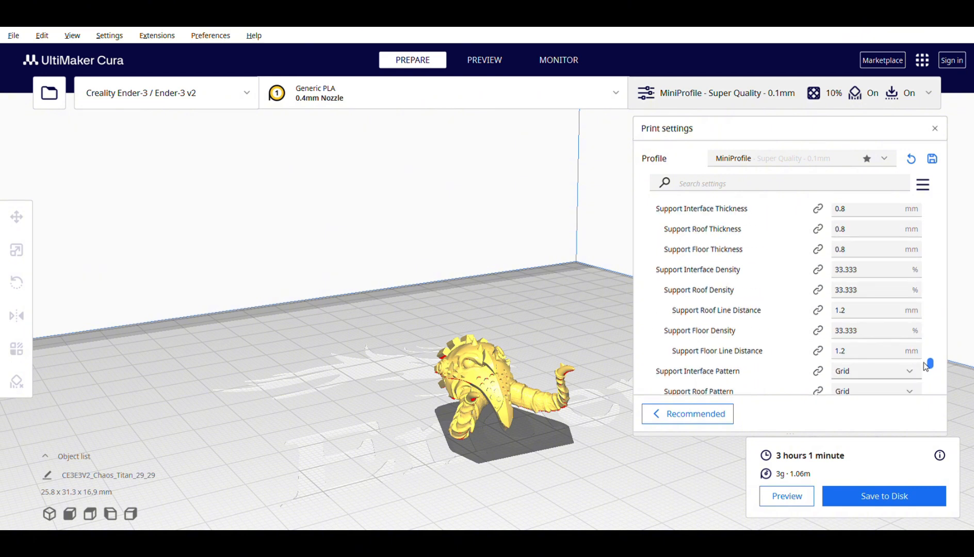
scroll(down, 3)
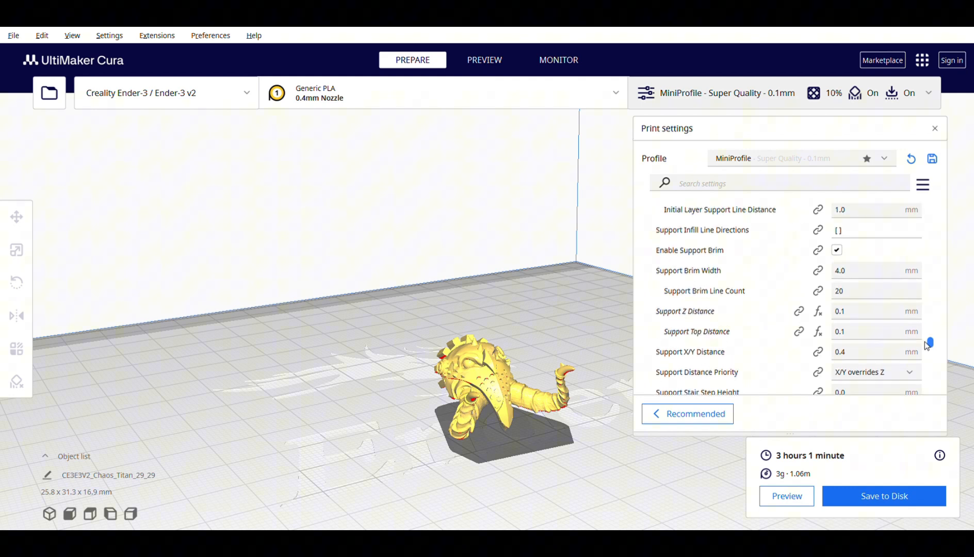
Switch to the Preview tab to see the sliced head's 177 layers with supports.
click(484, 60)
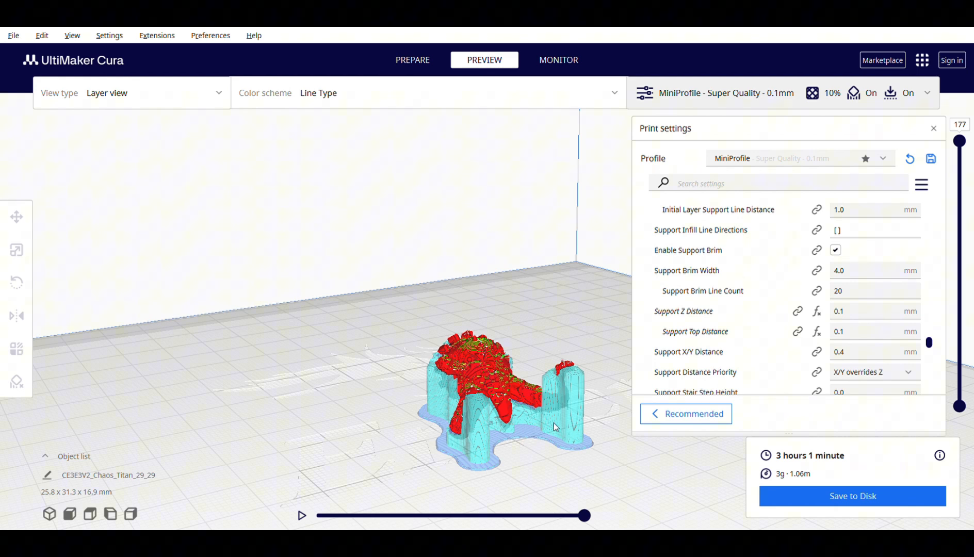
mouse_move(560, 437)
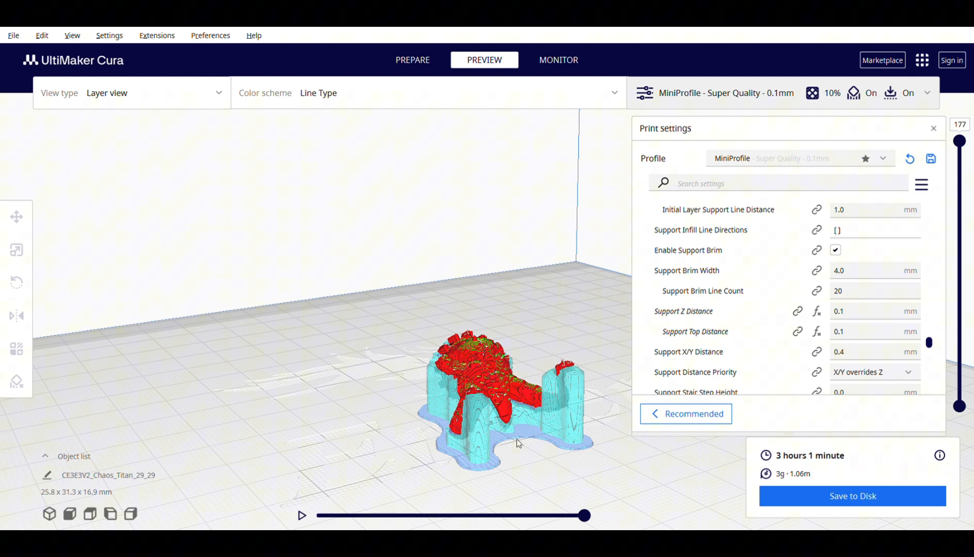
mouse_move(591, 440)
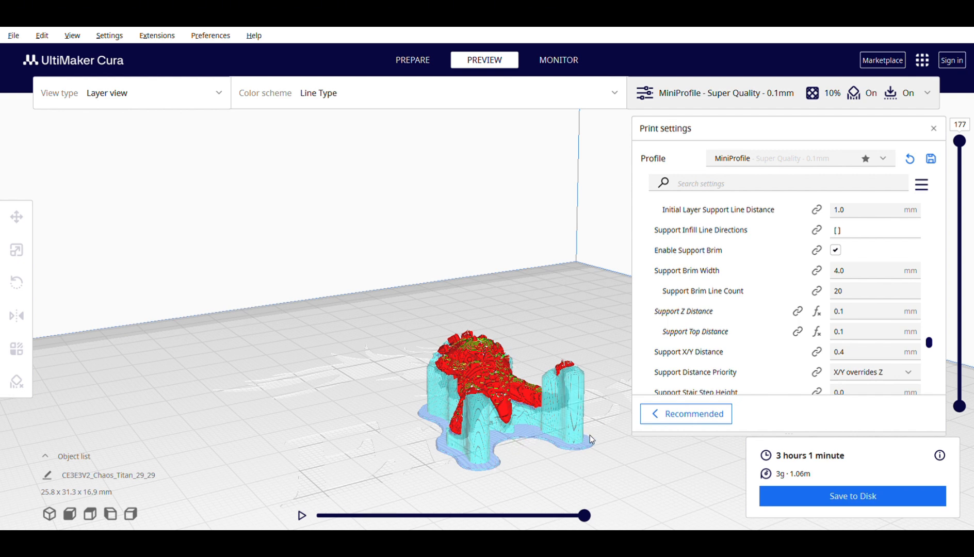